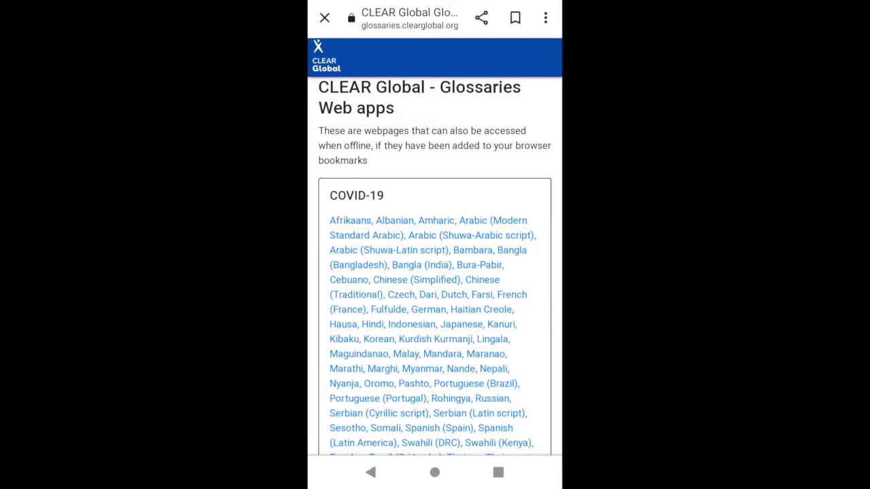
# Step: Scroll the Glossaries Web apps page to reach the PSEA glossary link
pyautogui.scroll(-3)
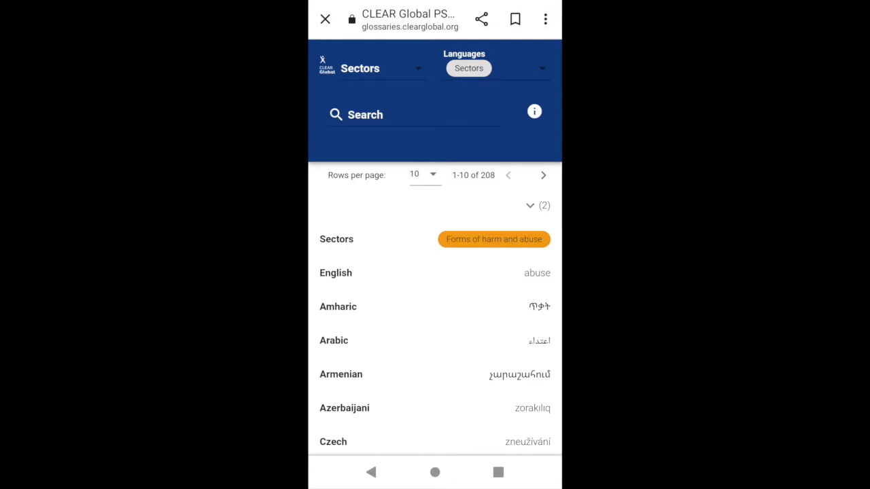
# Step: Add the glossary to the home screen automatically as a shortcut named 'PSEA Glossary'
pyautogui.click(545, 19)
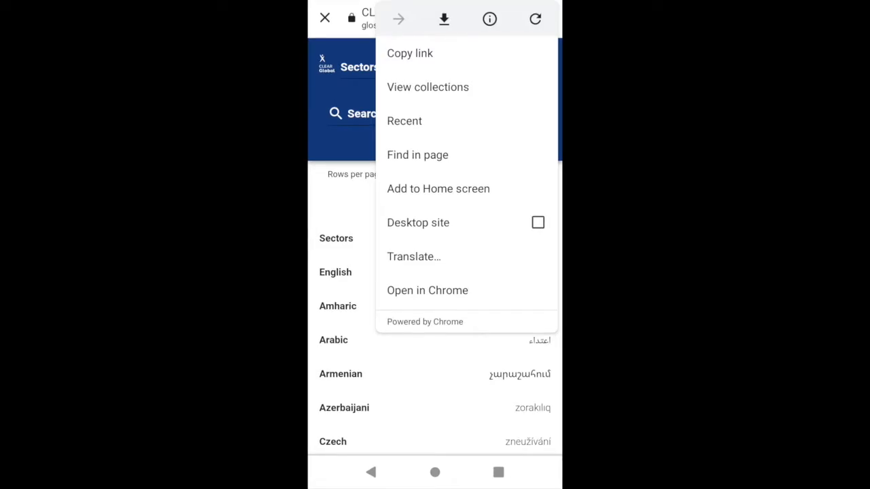
pyautogui.click(438, 188)
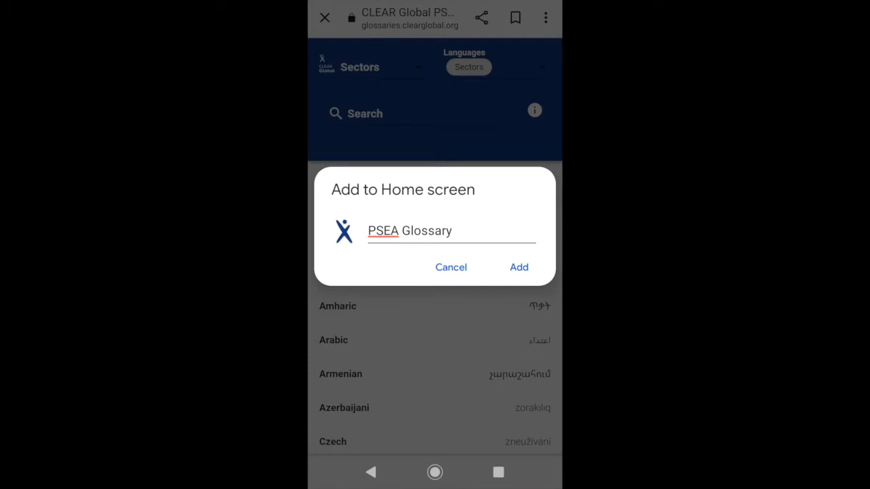
pyautogui.click(519, 266)
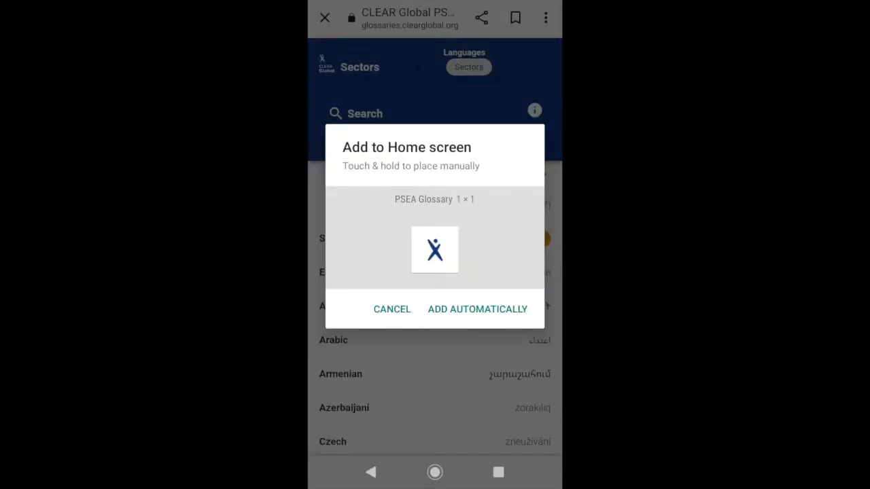
pyautogui.click(391, 309)
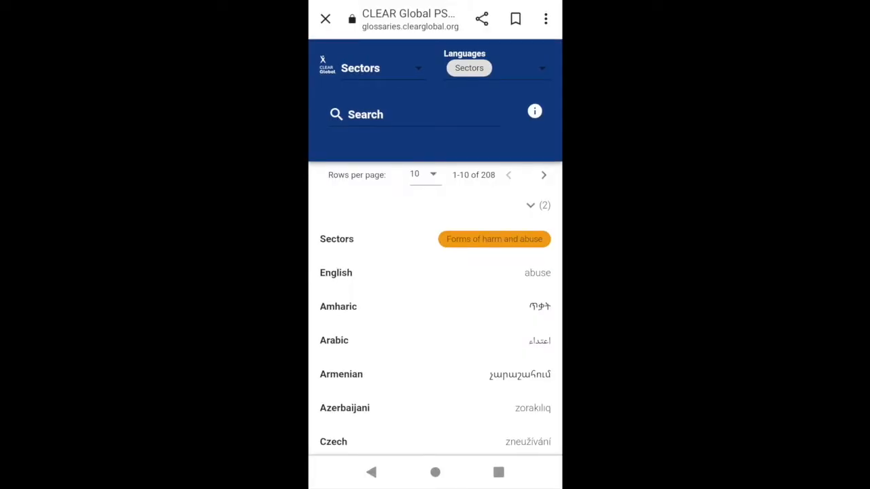
pyautogui.click(435, 472)
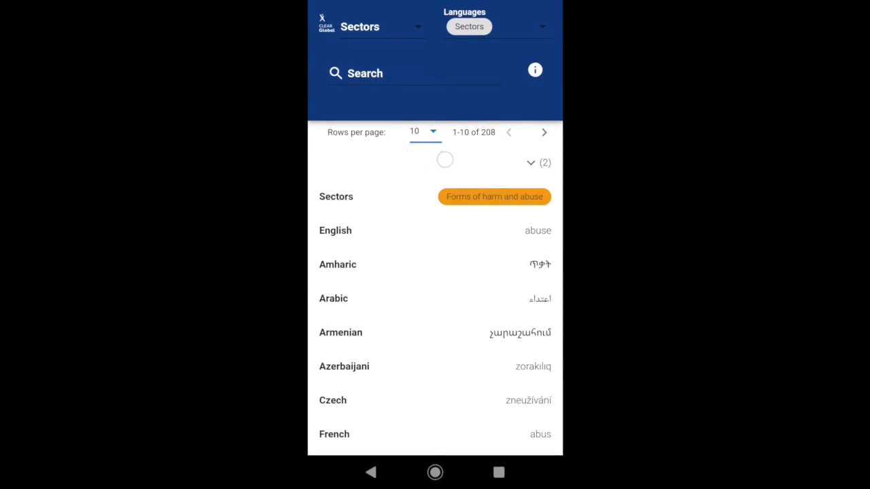
pyautogui.click(433, 132)
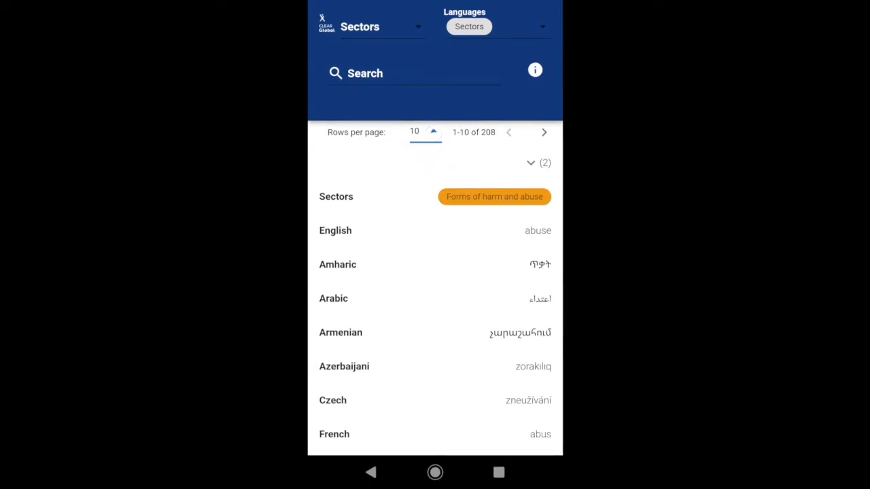
pyautogui.click(424, 131)
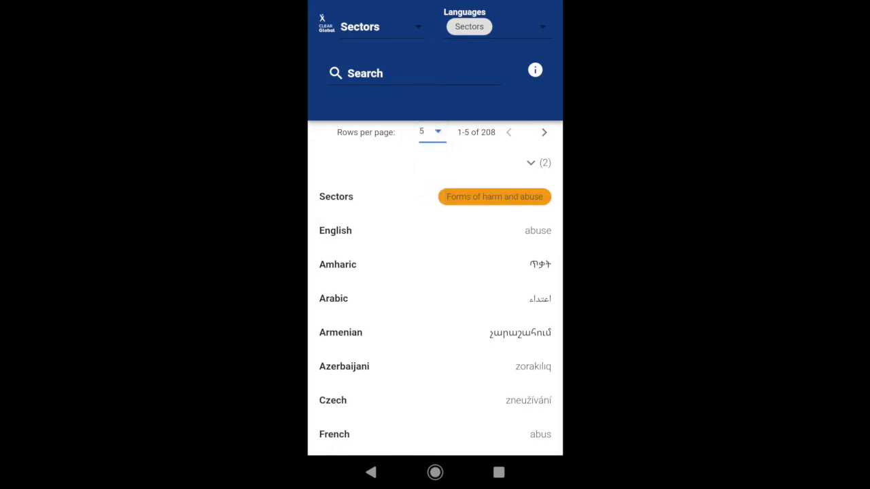
pyautogui.click(431, 132)
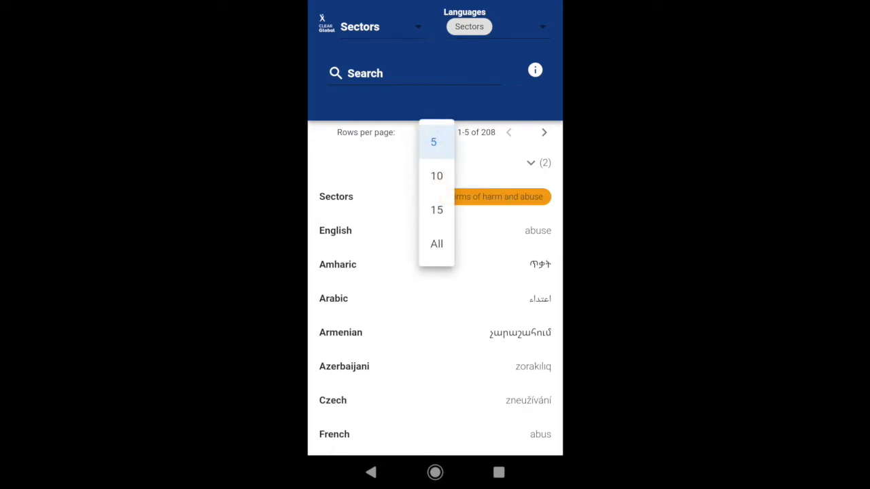
pyautogui.click(435, 176)
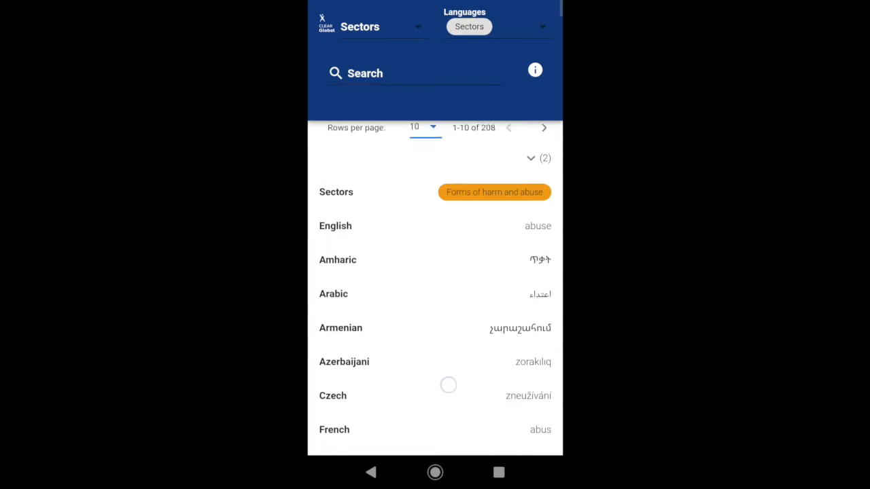
pyautogui.scroll(-3)
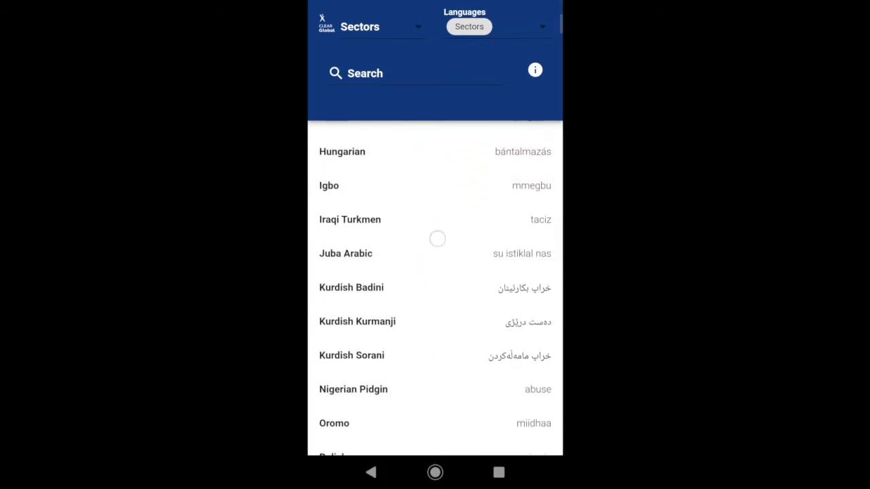
pyautogui.scroll(3)
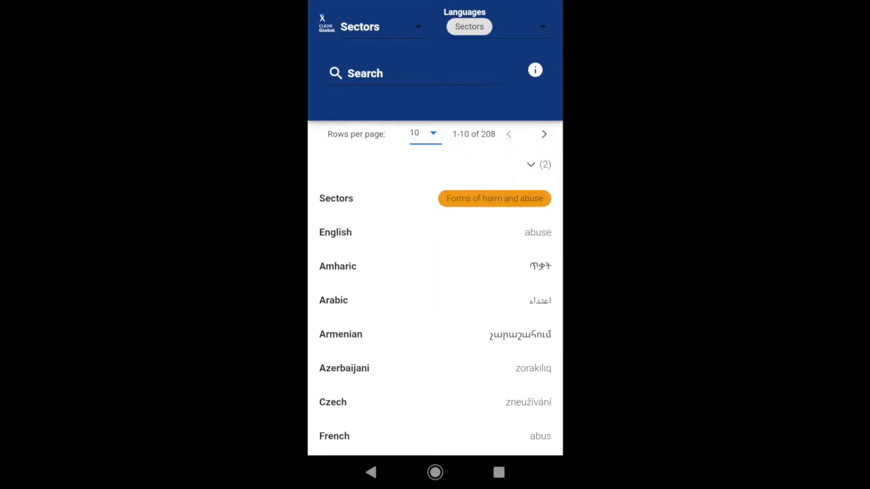
# Step: Move to terms 11–20, then show the Languages list with only Sectors ticked
pyautogui.click(543, 135)
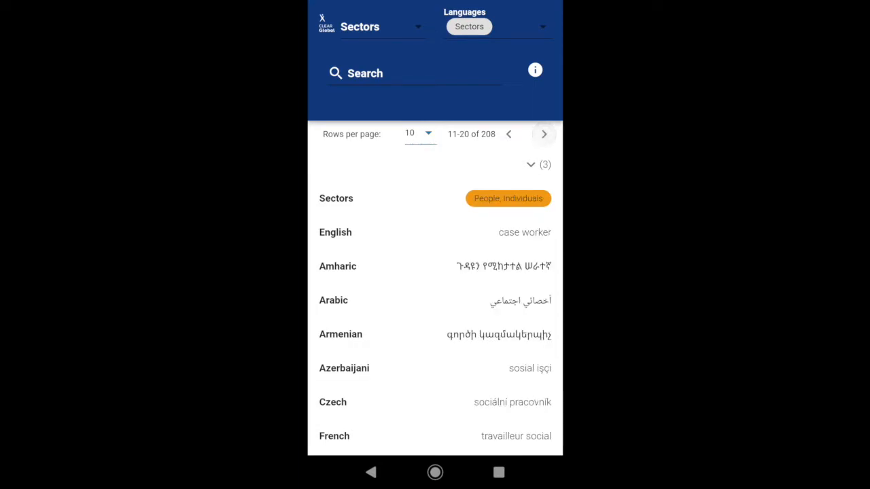
pyautogui.click(508, 135)
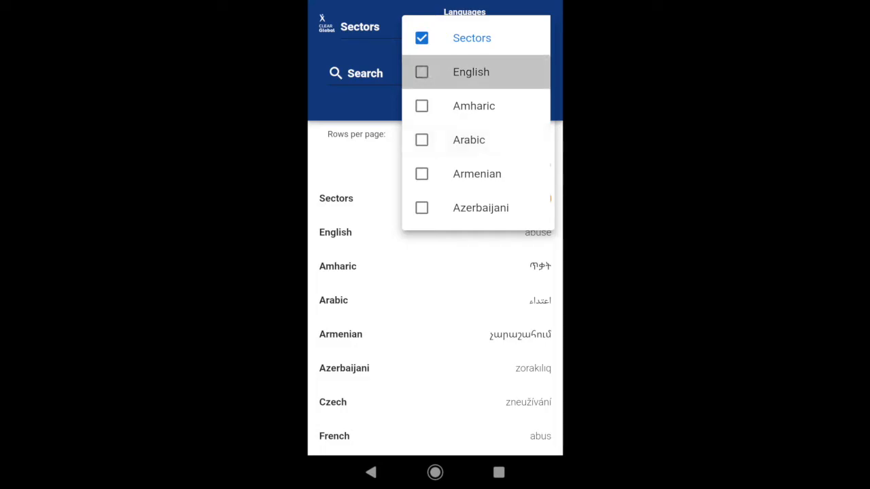
pyautogui.scroll(-3)
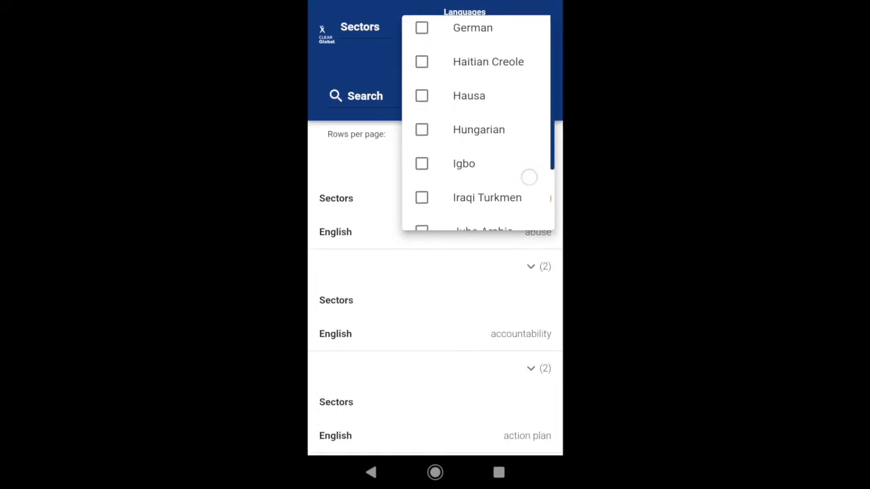
pyautogui.scroll(-3)
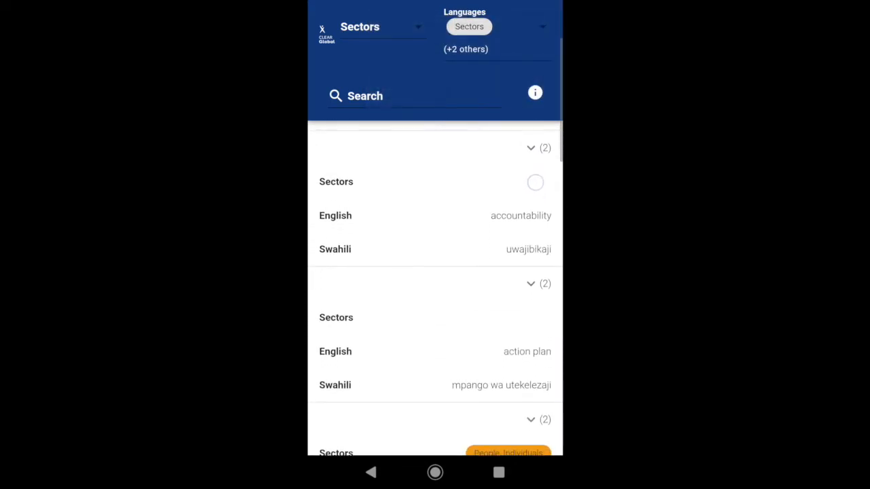
pyautogui.scroll(3)
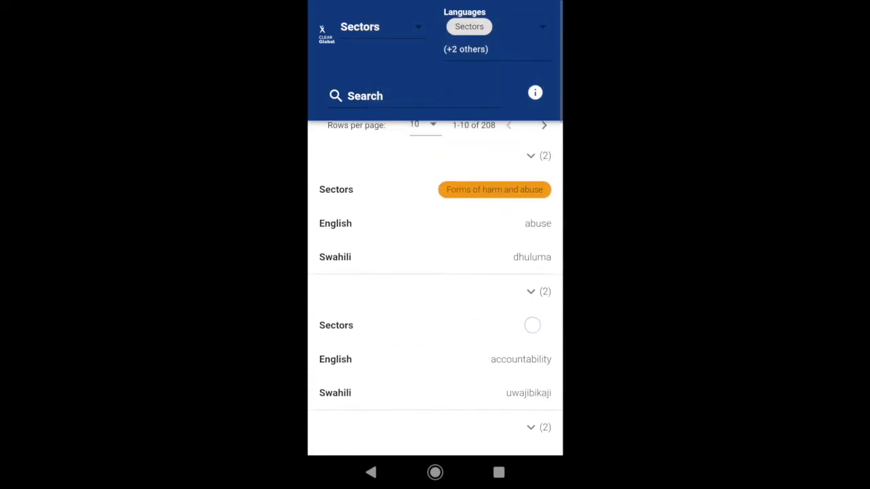
pyautogui.scroll(3)
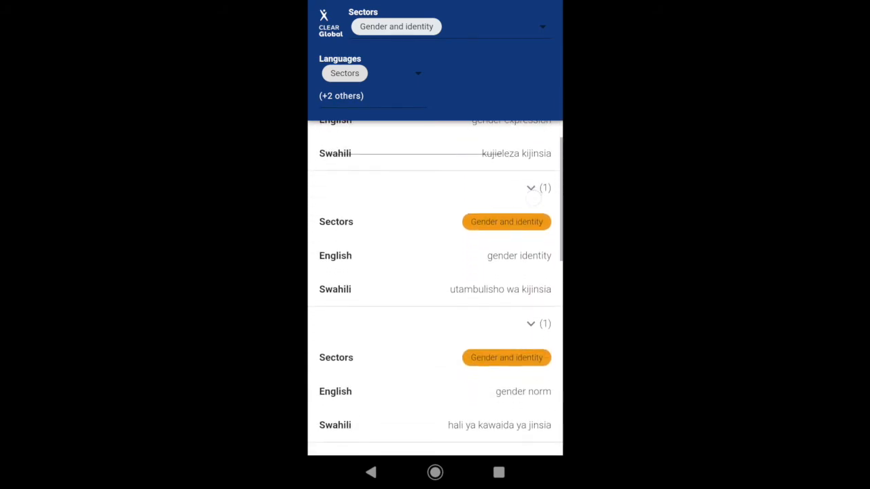
pyautogui.scroll(3)
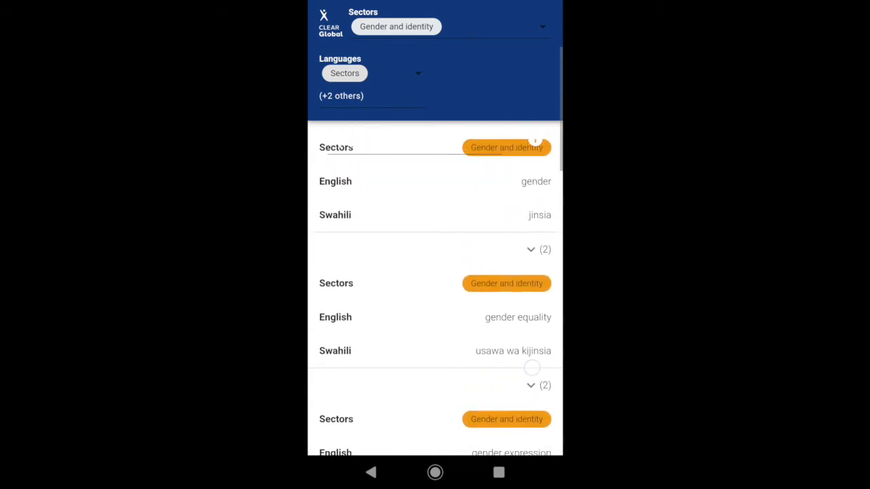
pyautogui.scroll(3)
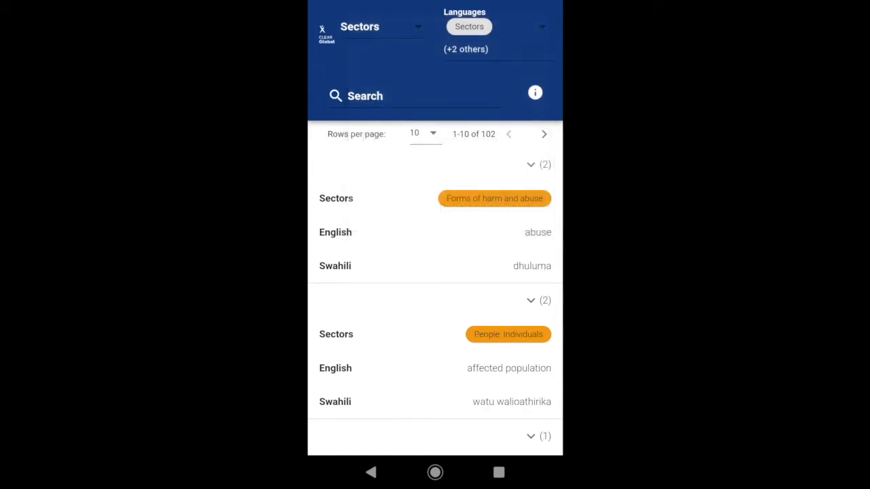
# Step: Search 'case management', showing Swahili 'usimamizi wa kisa', and expand it to reveal abbreviation CM
pyautogui.click(414, 95)
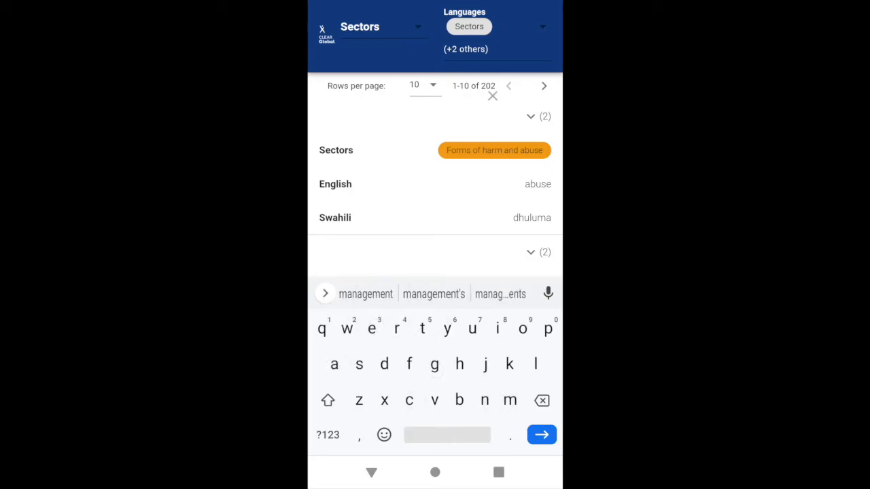
pyautogui.click(541, 435)
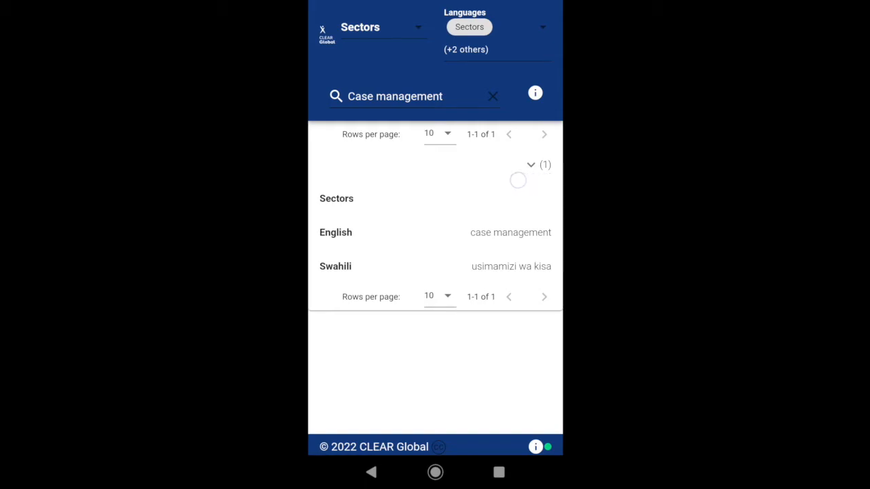
pyautogui.click(530, 165)
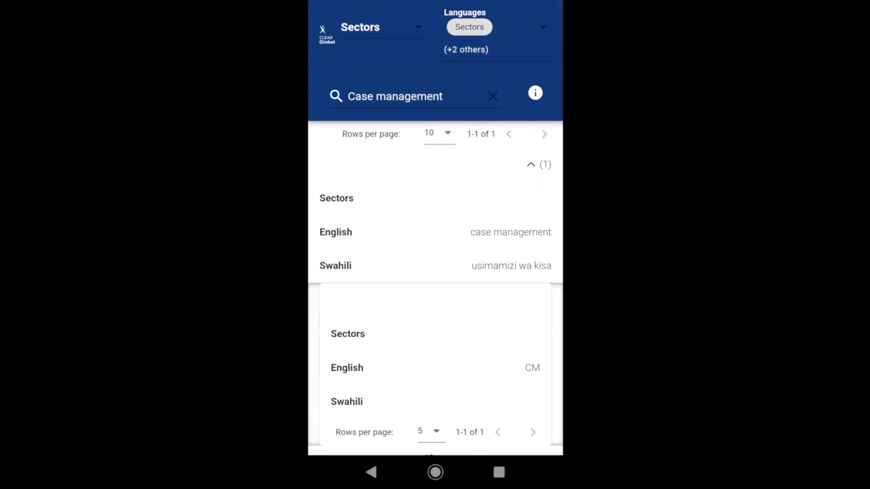
# Step: Collapse the case management entry so its CM abbreviation is hidden
pyautogui.click(530, 165)
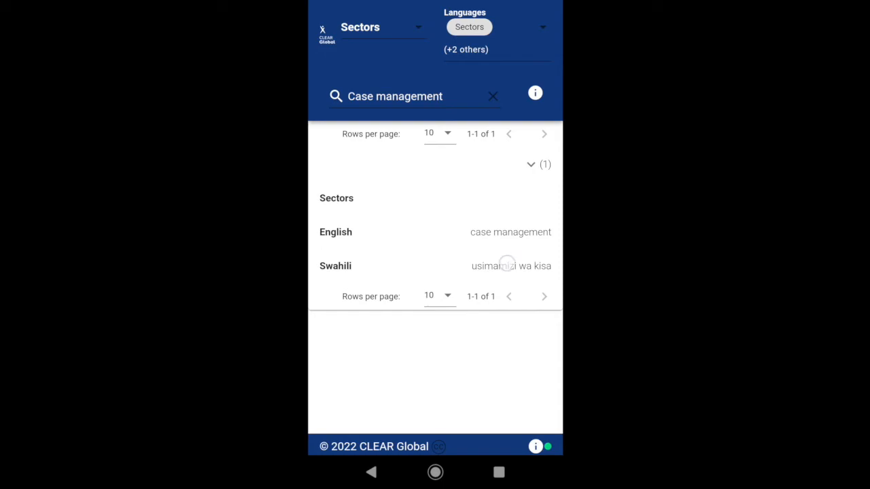
pyautogui.click(511, 265)
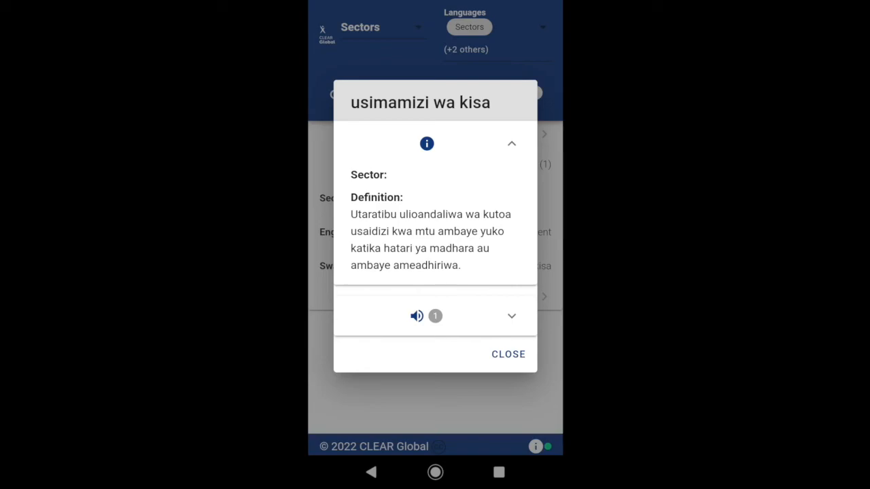
pyautogui.click(511, 315)
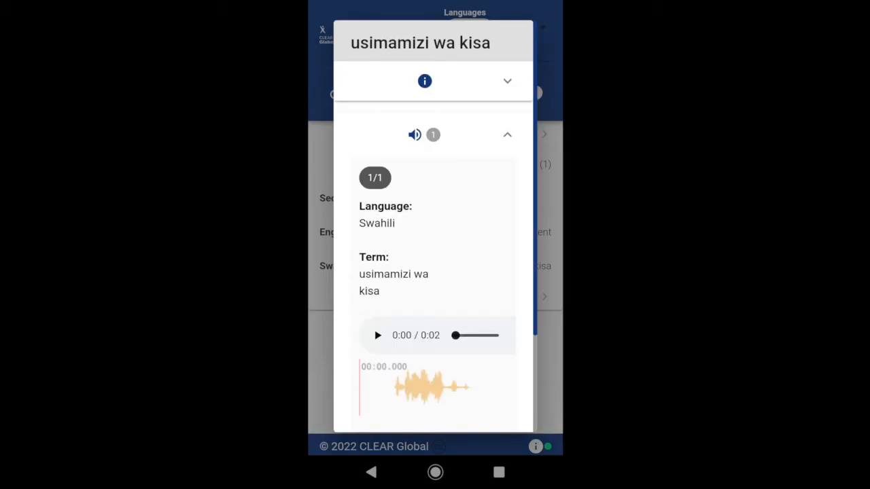
pyautogui.click(378, 334)
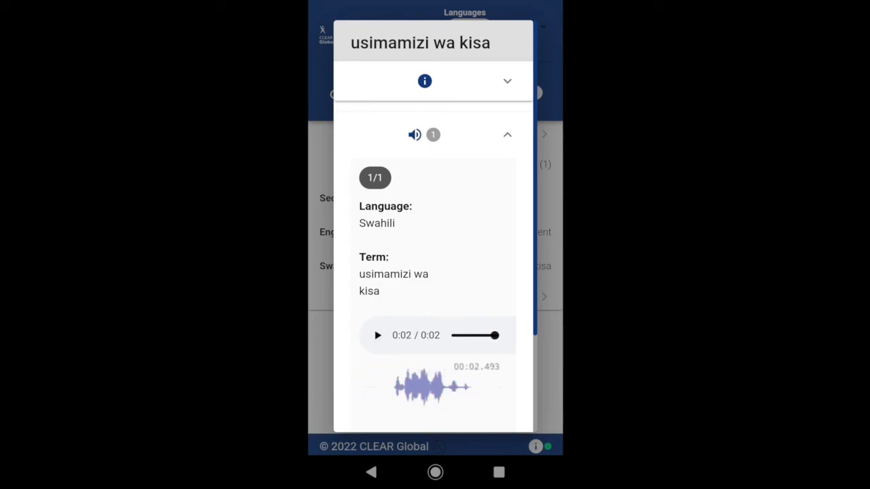
pyautogui.scroll(3)
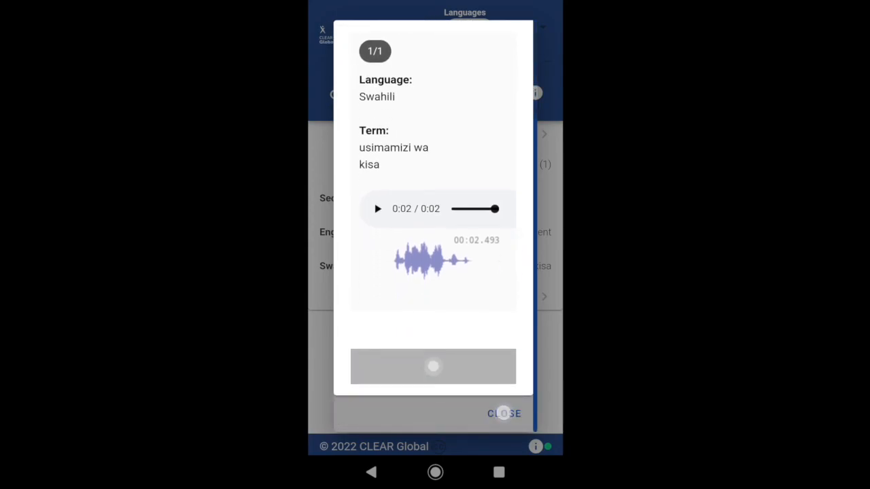
pyautogui.click(505, 413)
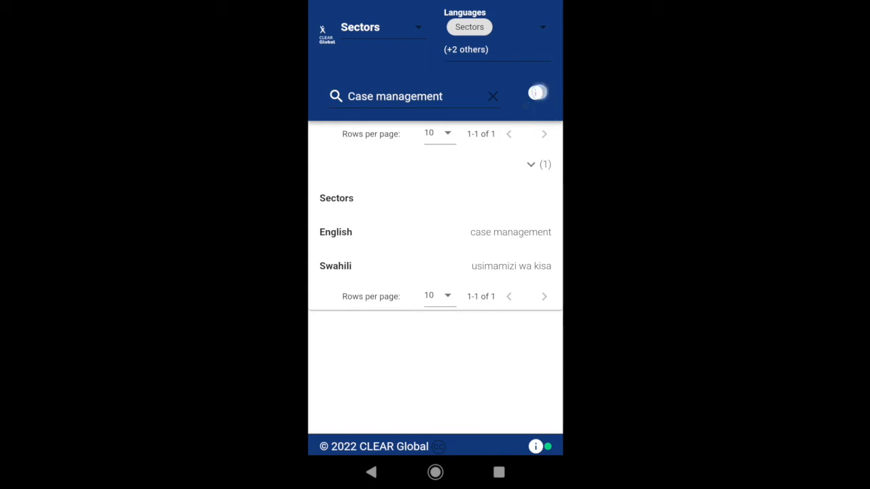
# Step: Show 'About this glossary' explaining its purpose and installation, with the introductory video
pyautogui.click(537, 92)
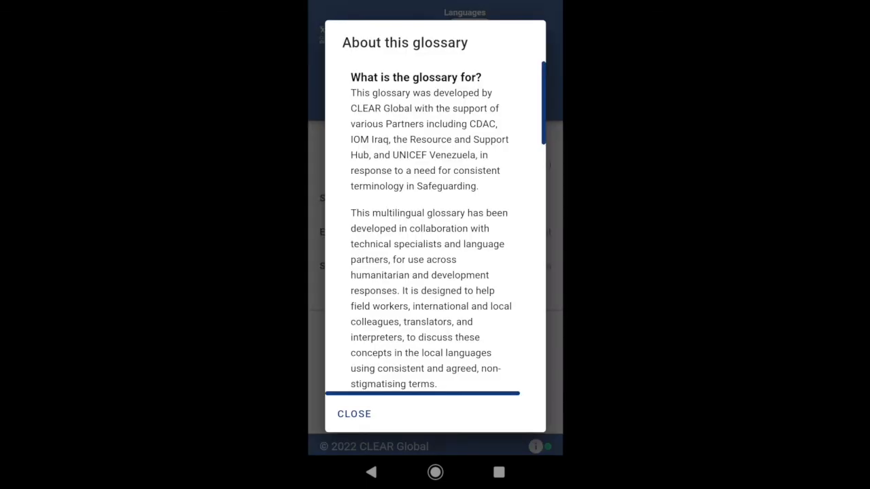
pyautogui.click(511, 326)
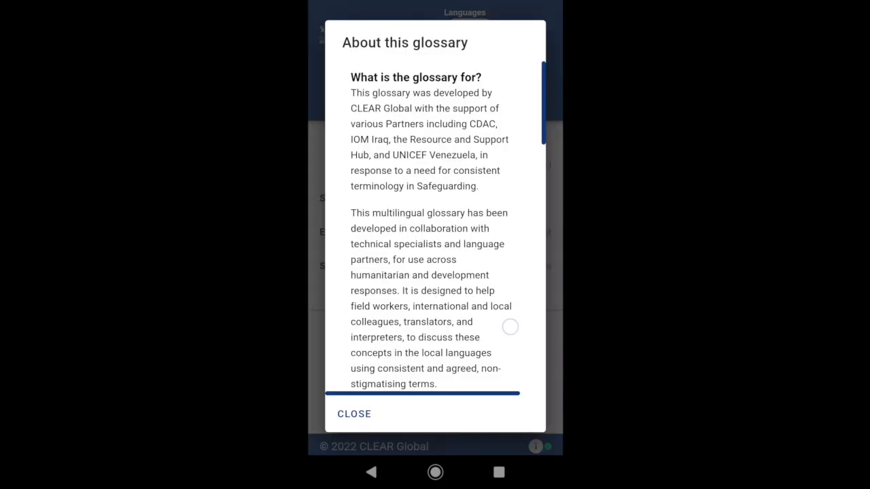
pyautogui.scroll(-3)
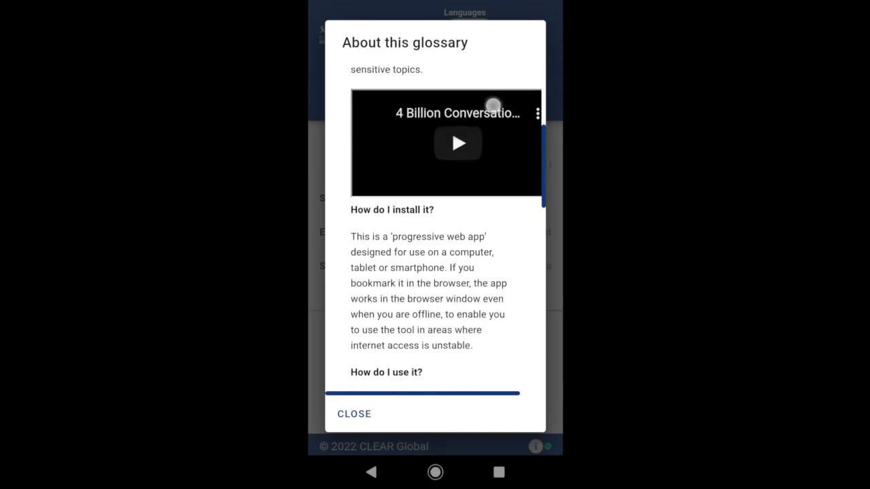
pyautogui.scroll(3)
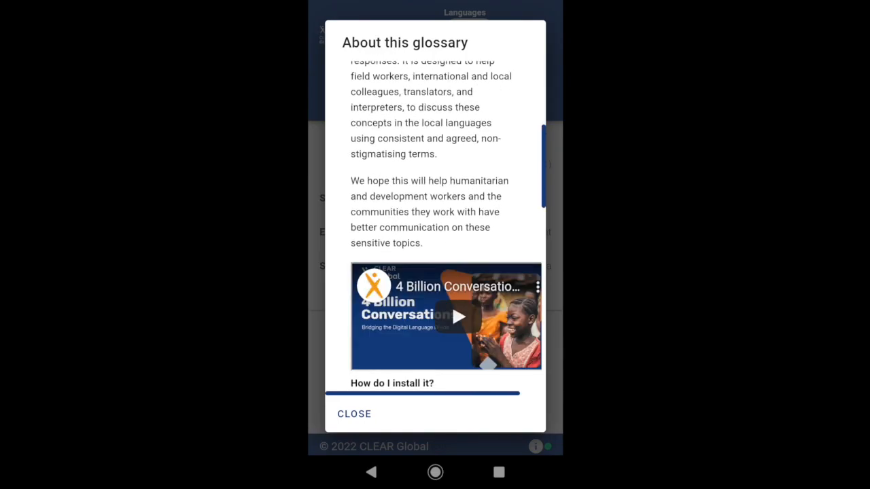